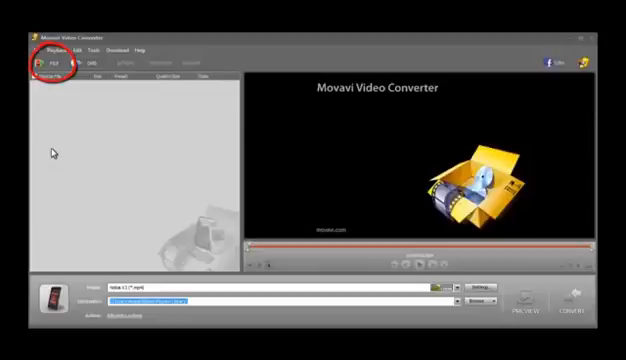
Add 'La Chasse aux Papillons.mp4' from the Sample Videos folder to the conversion list
click(48, 62)
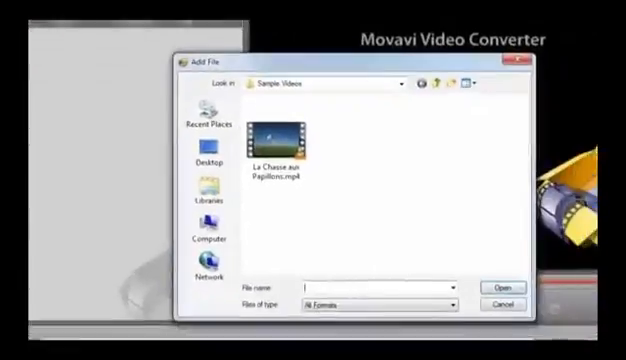
click(278, 135)
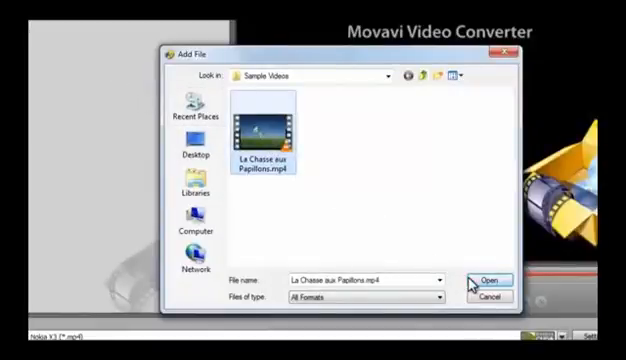
click(488, 279)
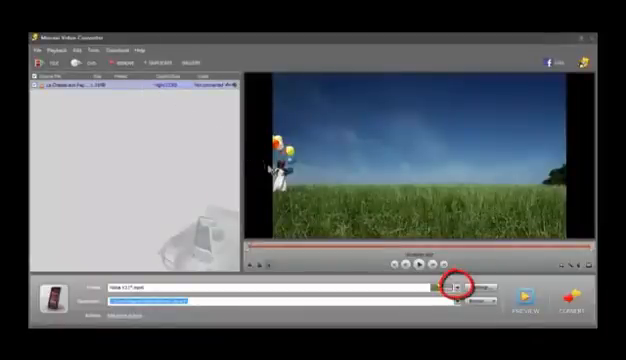
Open the output preset list and search presets for 'nokia'
click(457, 290)
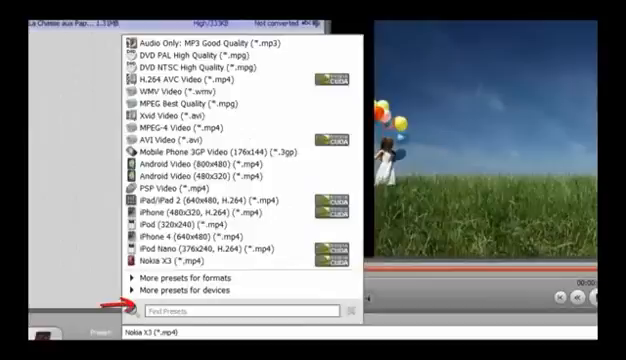
text(nokia)
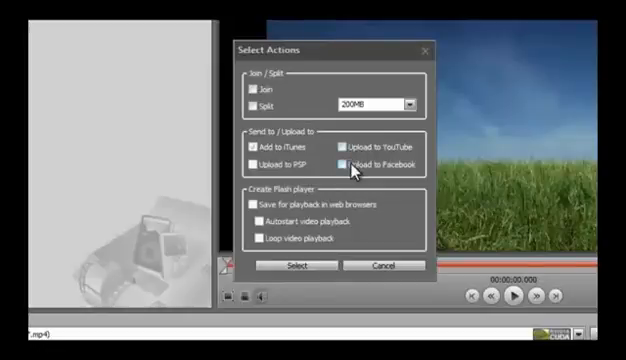
click(347, 162)
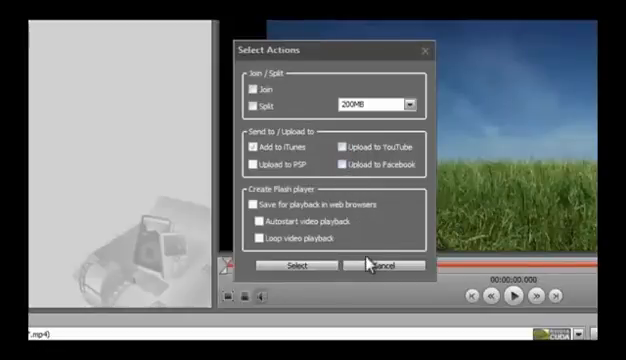
click(377, 266)
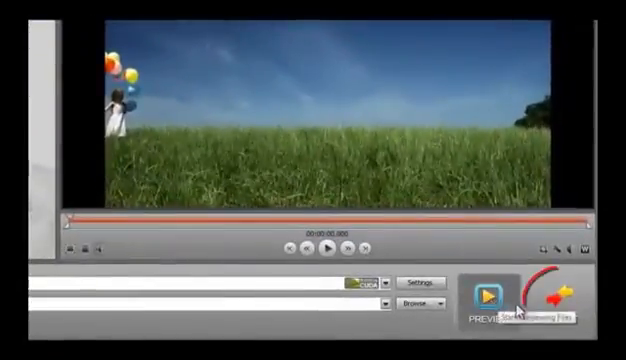
click(548, 305)
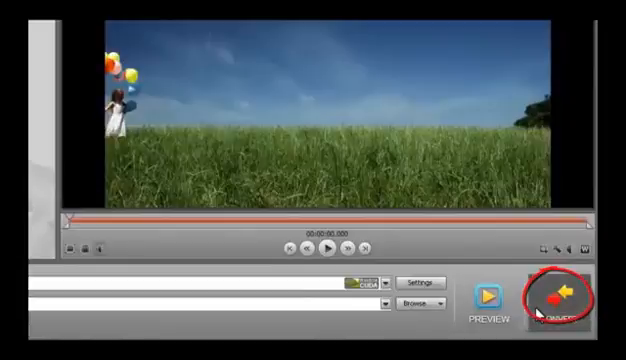